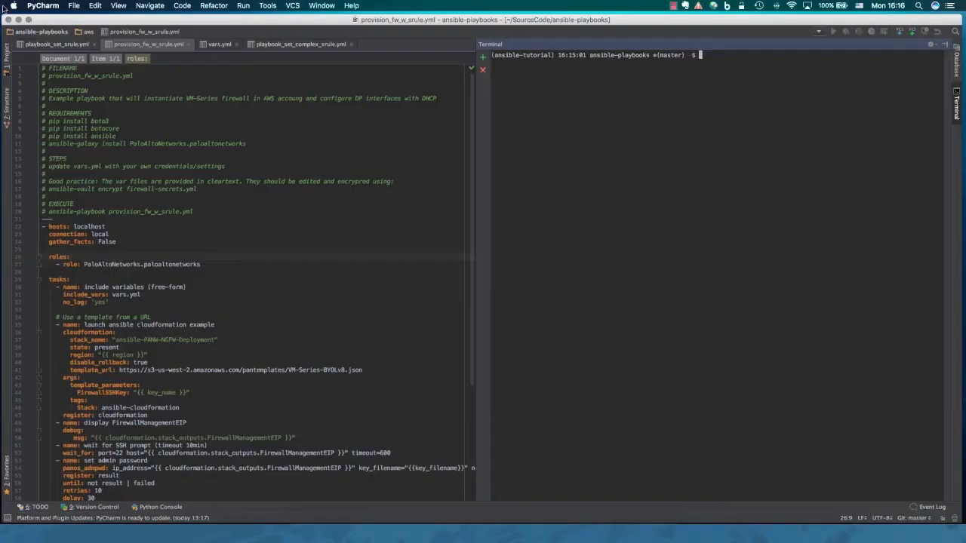
pyautogui.moveTo(43, 18)
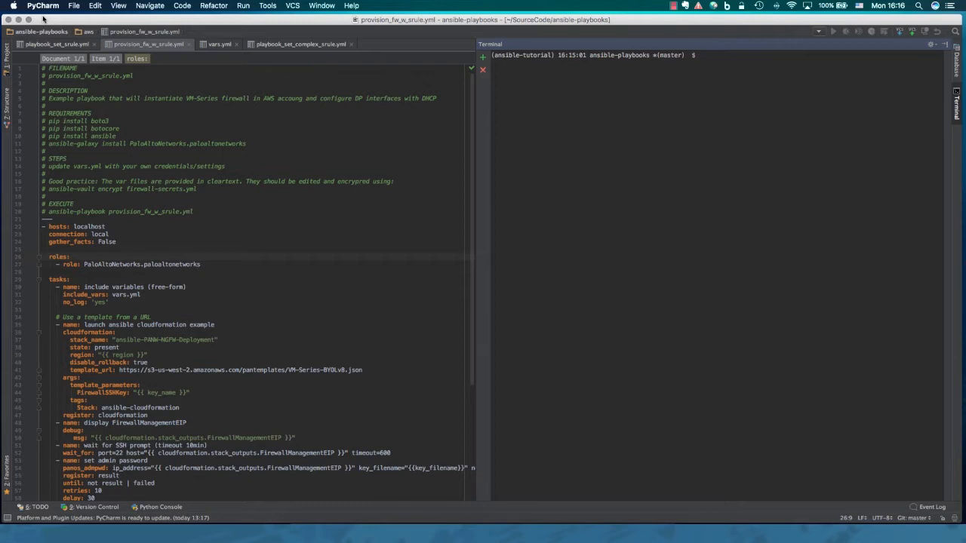
pyautogui.moveTo(549, 105)
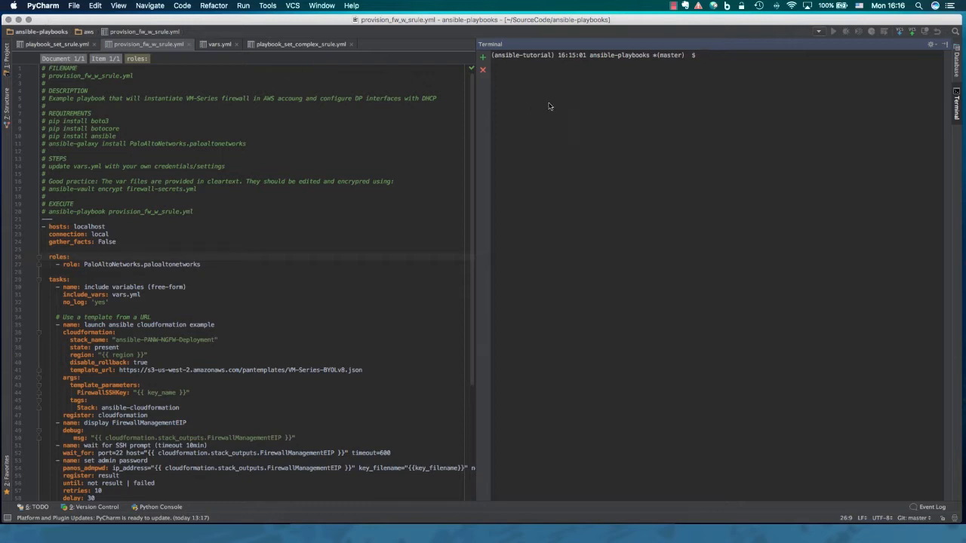
pyautogui.moveTo(570, 109)
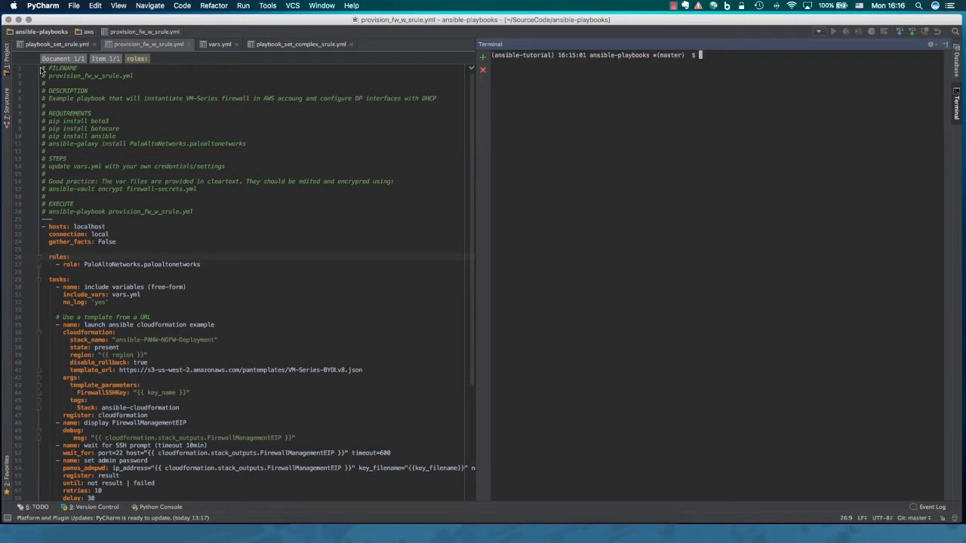
# Step: Highlight the provisioning playbook's header comments, requirements and execute command for review
pyautogui.moveTo(45, 68); pyautogui.dragTo(87, 111)
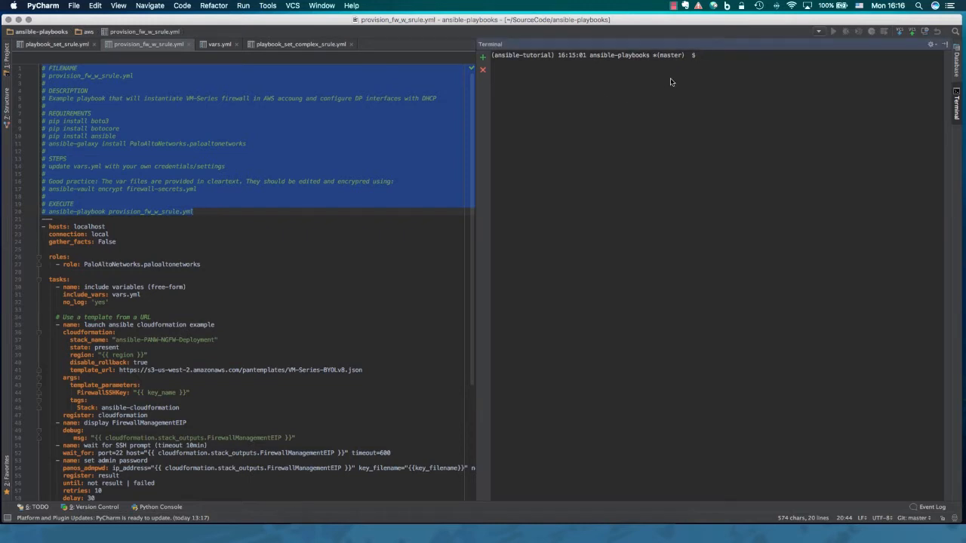
# Step: Install boto3 and ansible with pip, then the PaloAltoNetworks galaxy role, and clear the terminal
pyautogui.write('pip install')
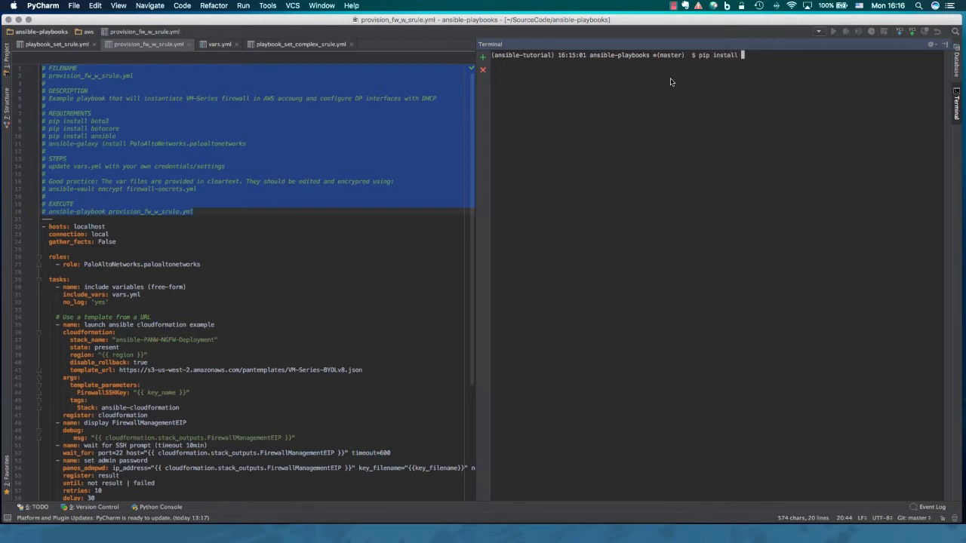
pyautogui.write('boto3')
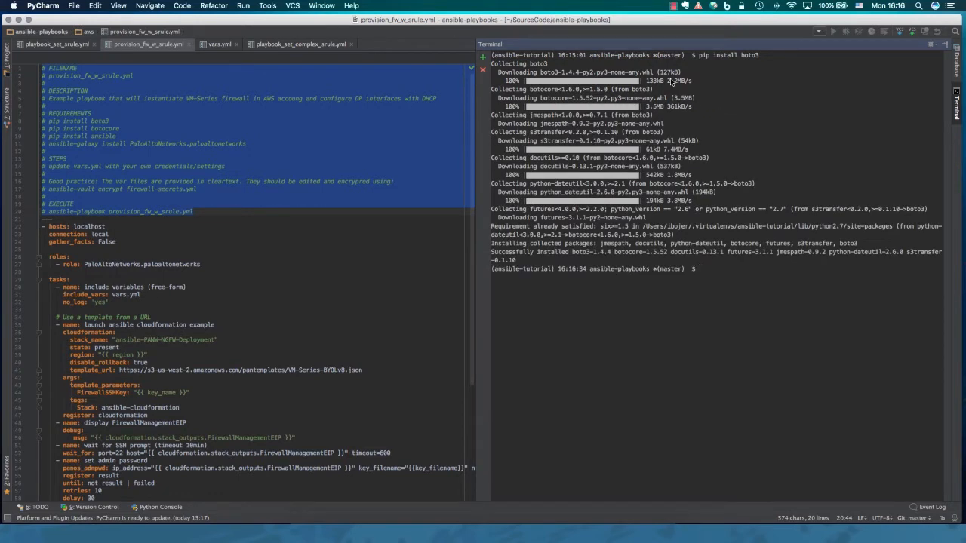
pyautogui.write('pip in')
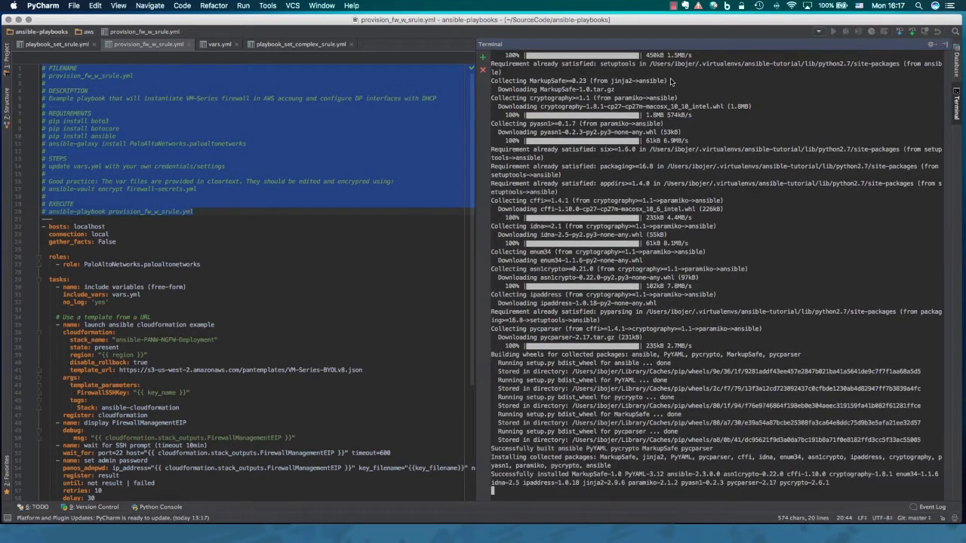
pyautogui.write('ansible-galaxy install')
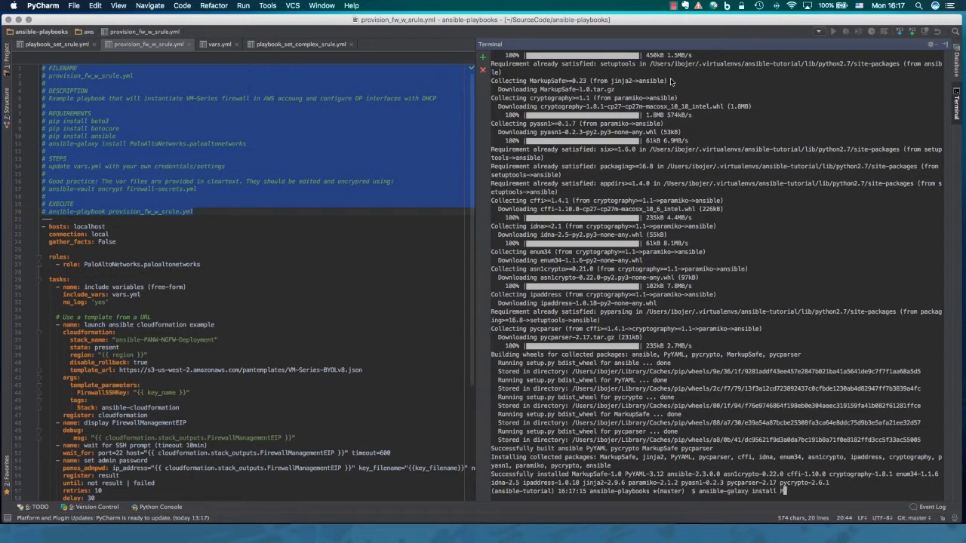
pyautogui.write('PaloAltoNetwor')
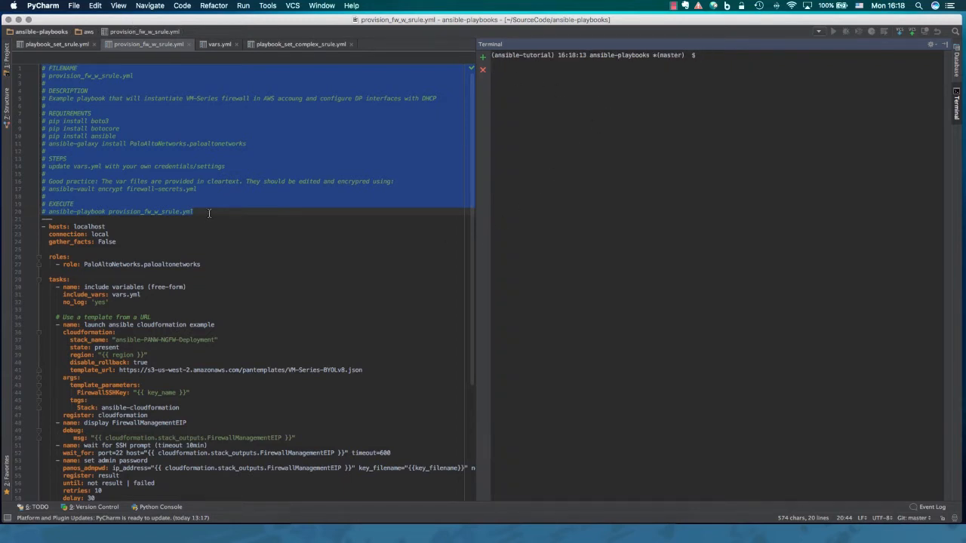
# Step: List the repository contents, change into the aws folder and list its playbook and vars files
pyautogui.click(208, 211)
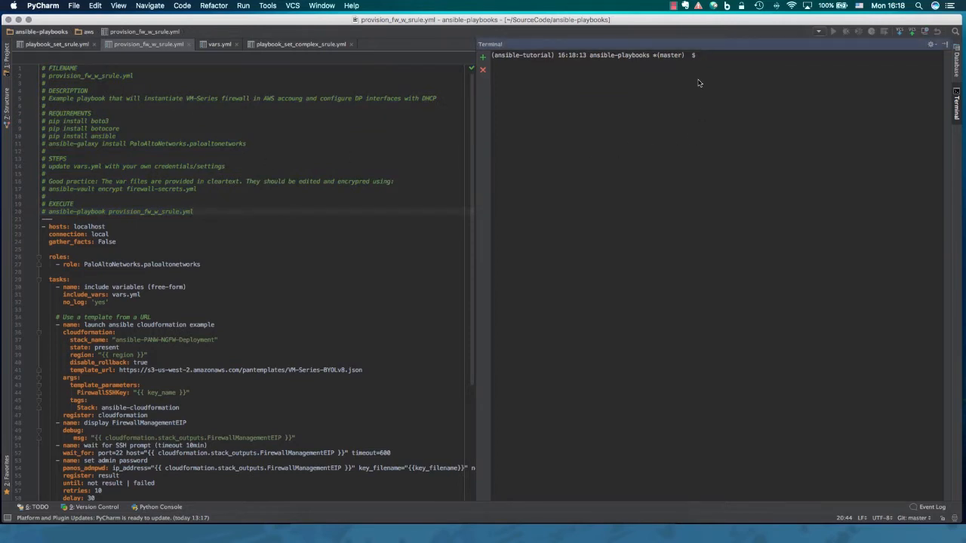
pyautogui.write('ls -la')
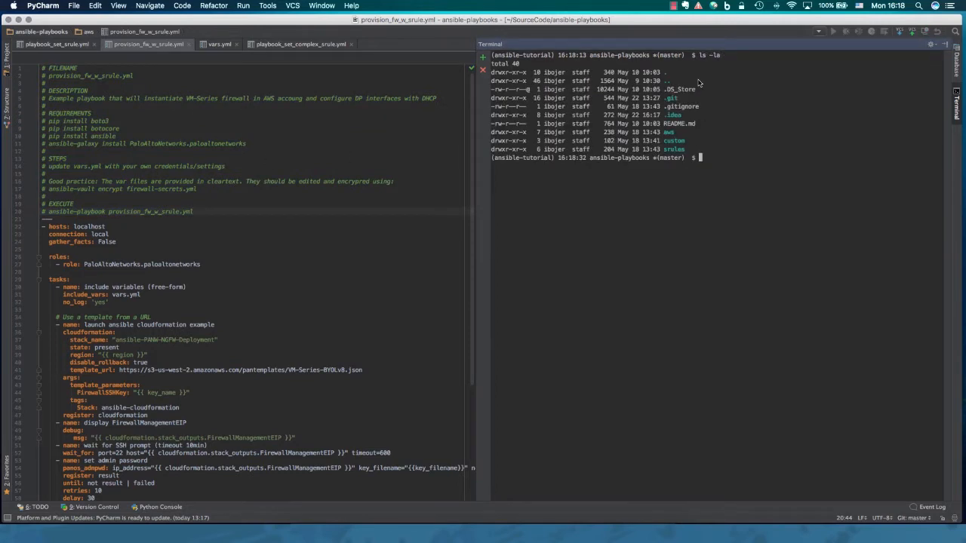
pyautogui.write('cd aws')
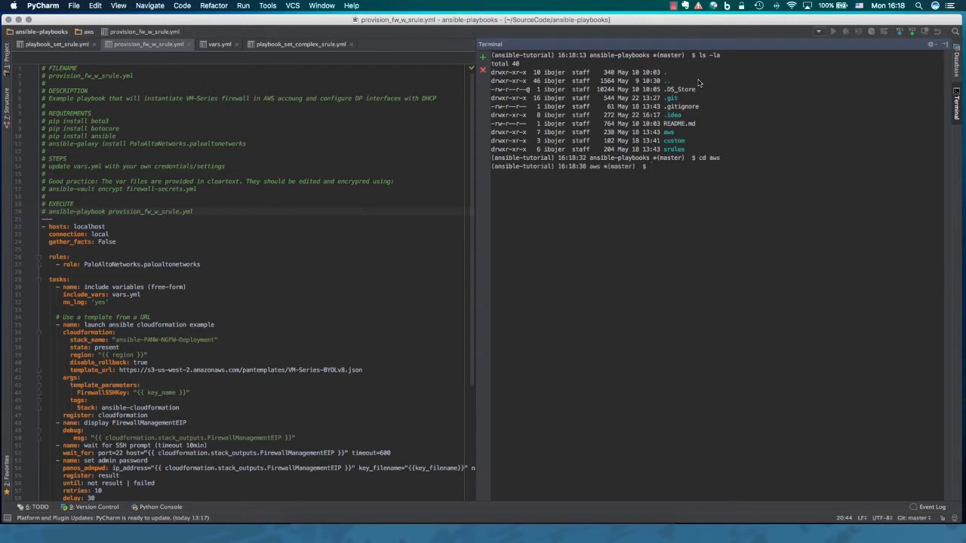
pyautogui.write('ls -la')
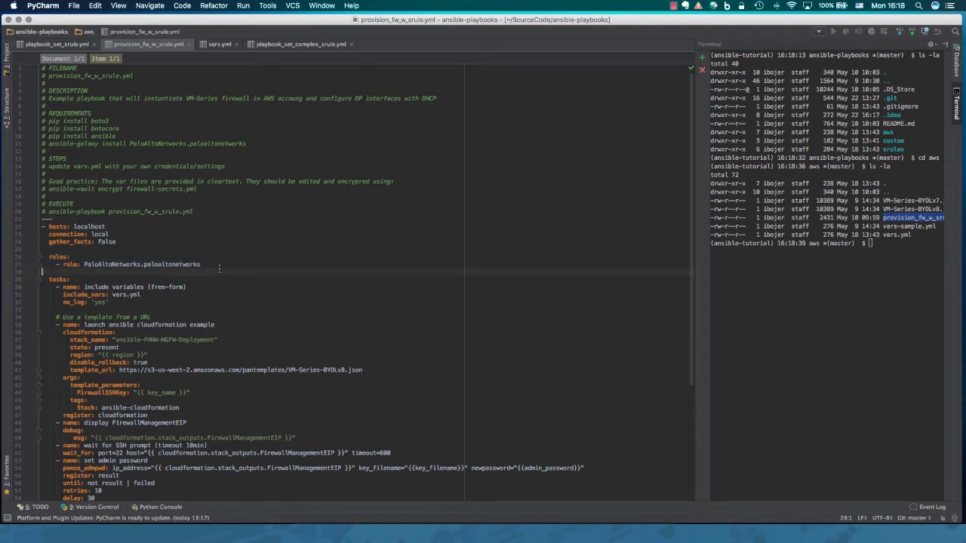
pyautogui.doubleClick(122, 295)
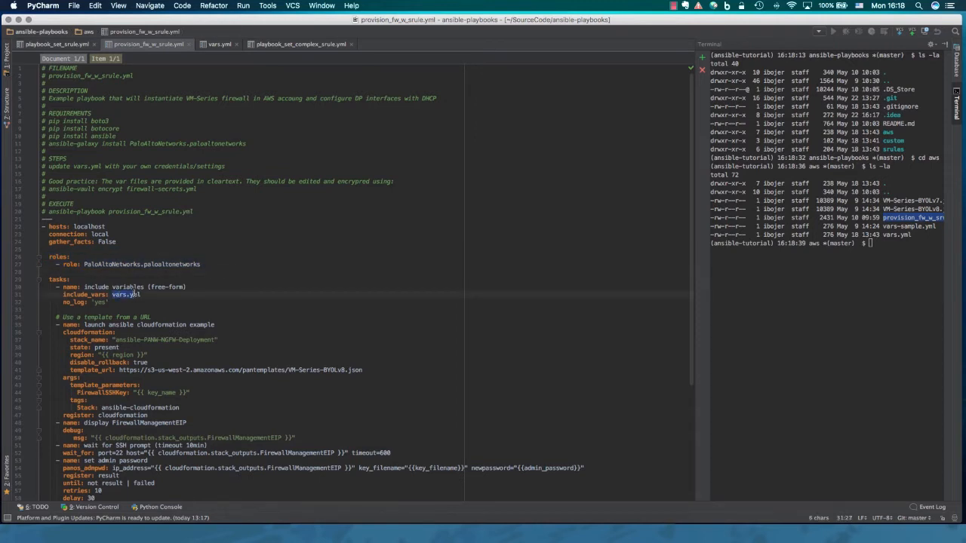
pyautogui.click(68, 279)
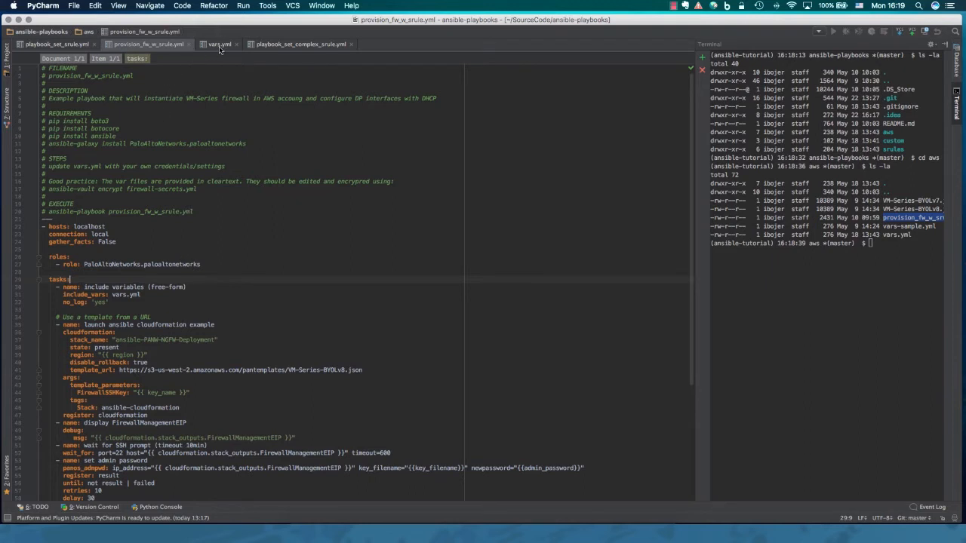
pyautogui.moveTo(219, 44)
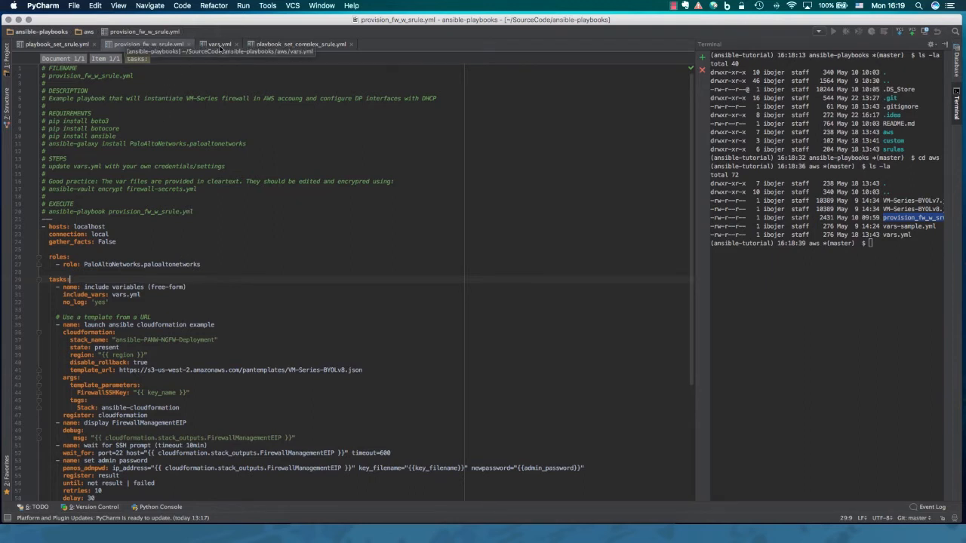
pyautogui.click(219, 43)
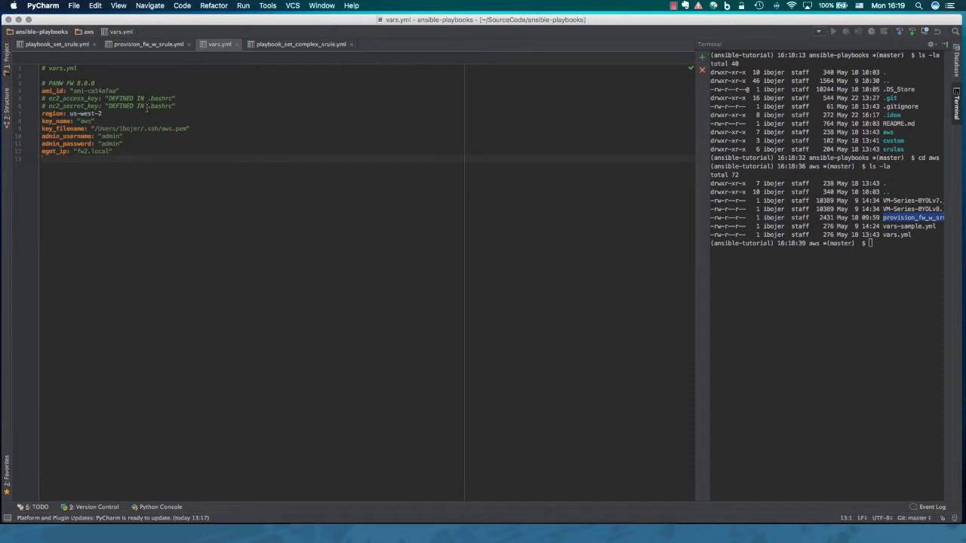
pyautogui.moveTo(98, 136); pyautogui.dragTo(121, 143)
pyautogui.write('# ')
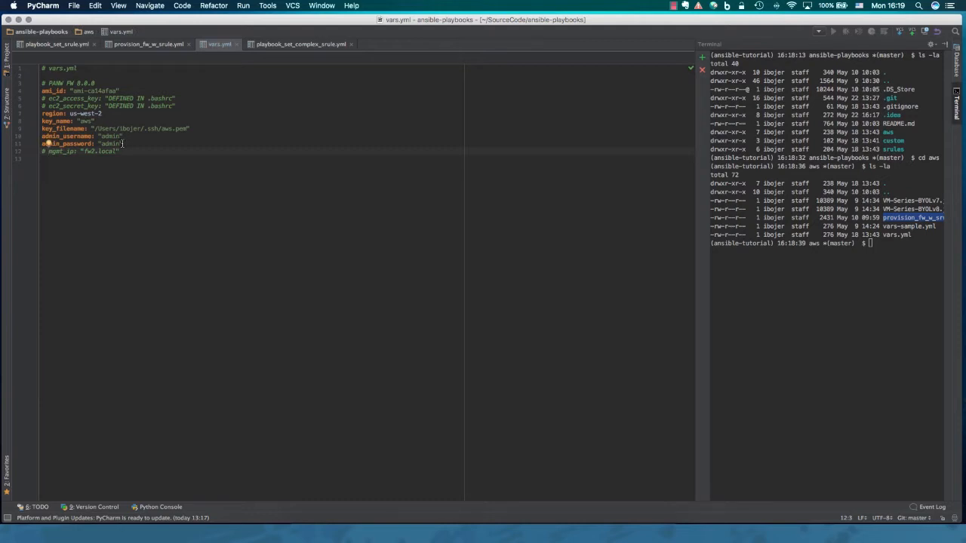
pyautogui.moveTo(42, 135); pyautogui.dragTo(122, 144)
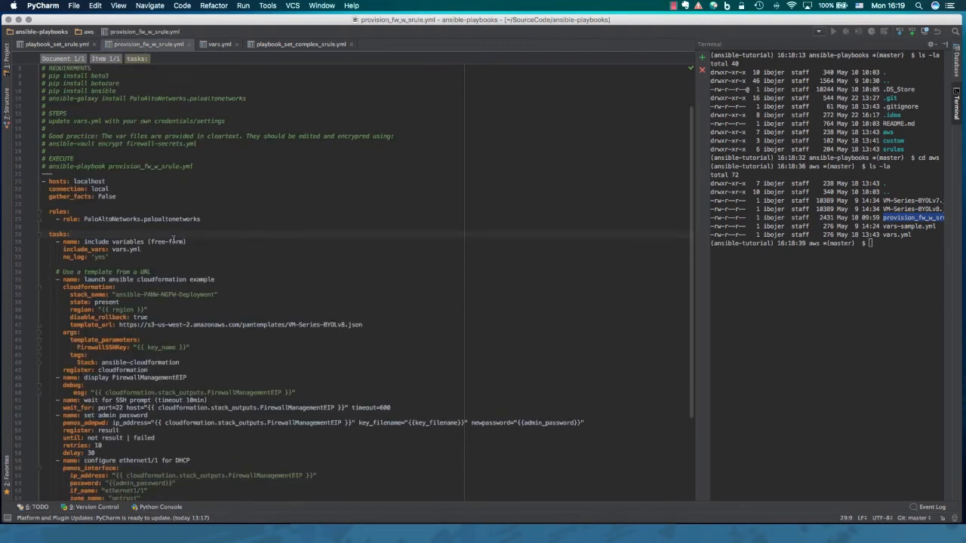
# Step: Review the CloudFormation launch task and highlight the ansible-playbook run command for copying
pyautogui.scroll(-3)
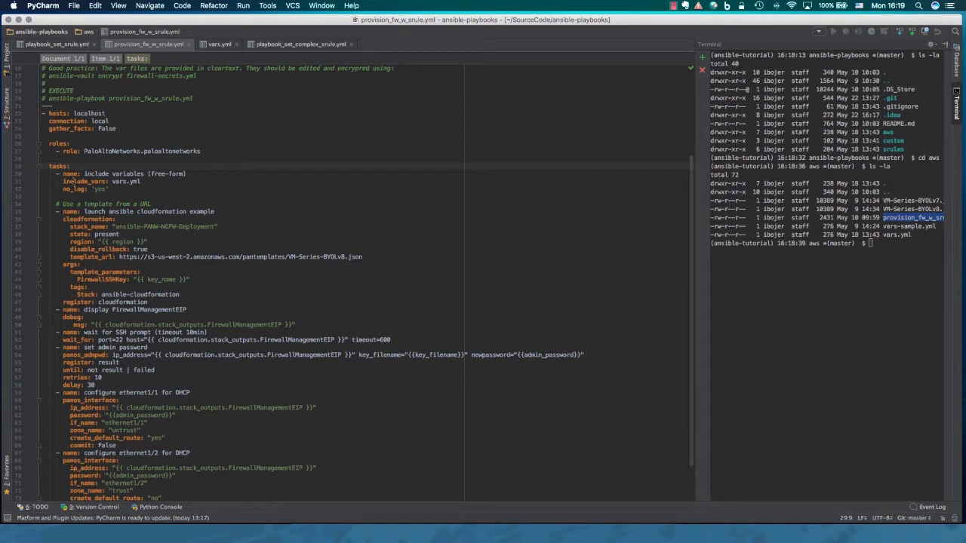
pyautogui.moveTo(68, 174); pyautogui.dragTo(109, 190)
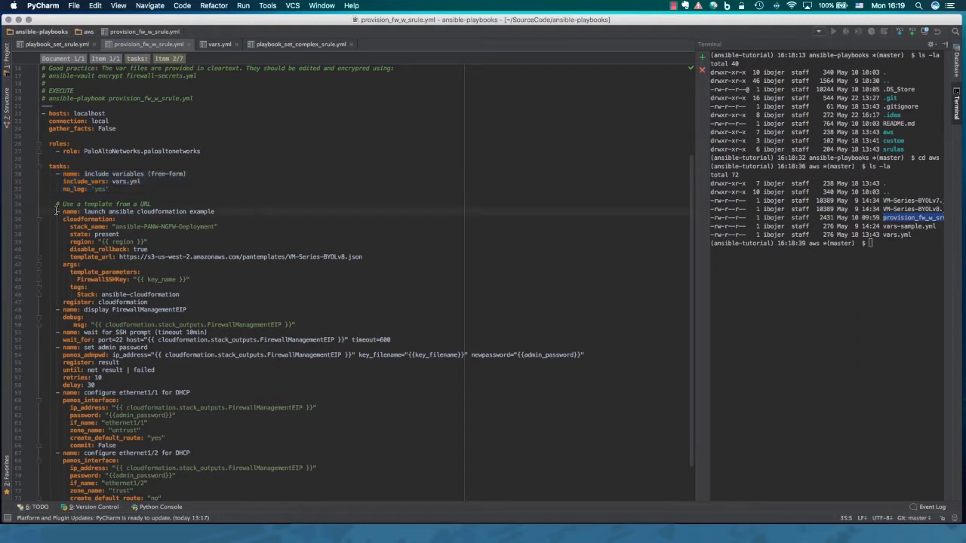
pyautogui.moveTo(63, 212); pyautogui.dragTo(151, 302)
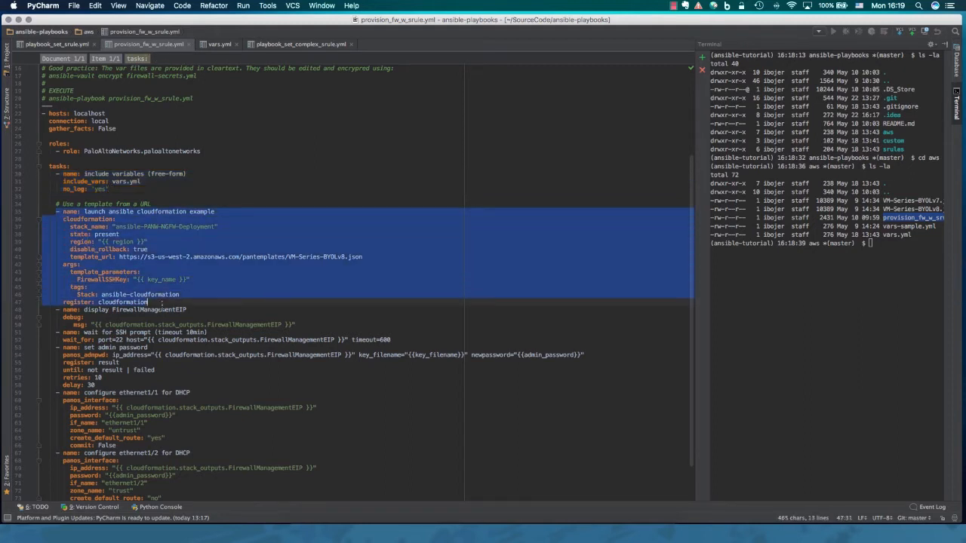
pyautogui.scroll(-3)
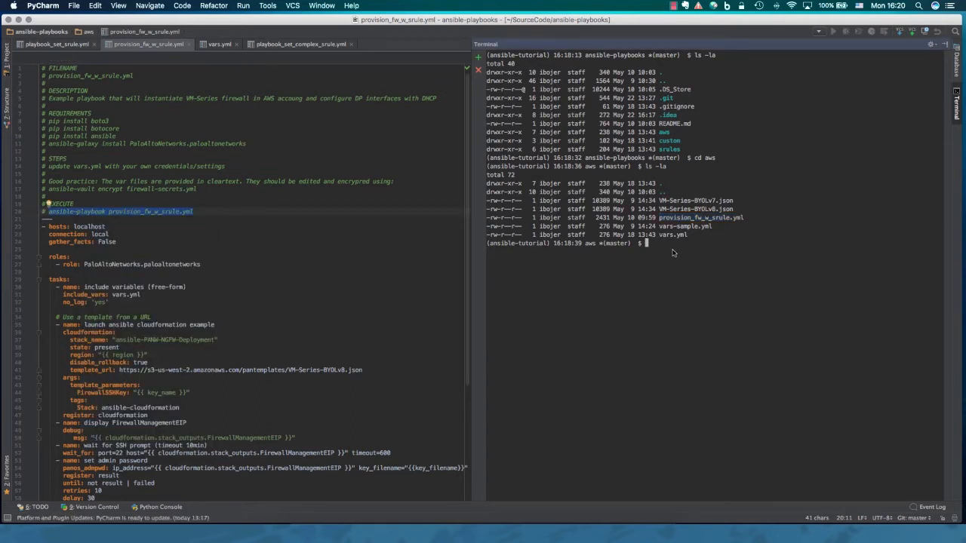
# Step: Paste the ansible-playbook run command into the terminal and start the provisioning playbook
pyautogui.rightClick(645, 242)
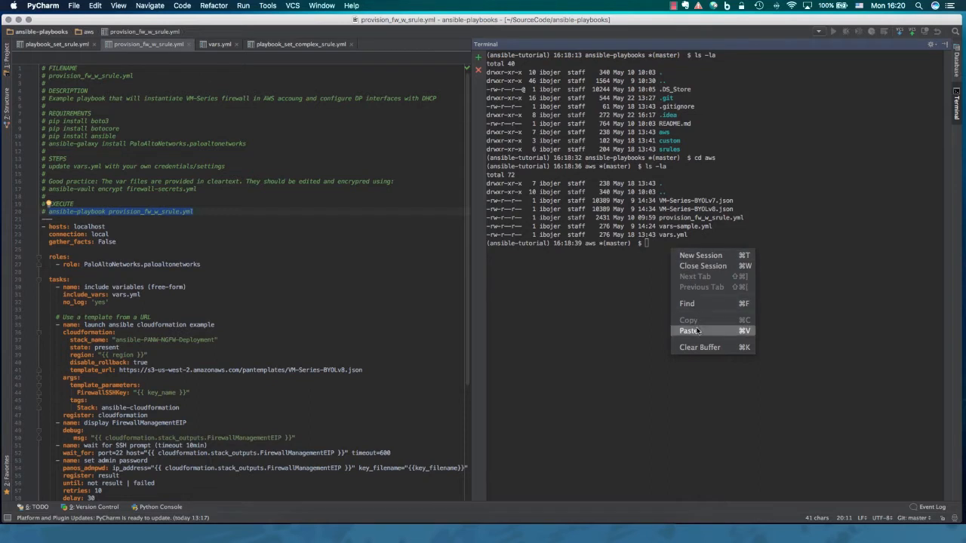
pyautogui.click(688, 331)
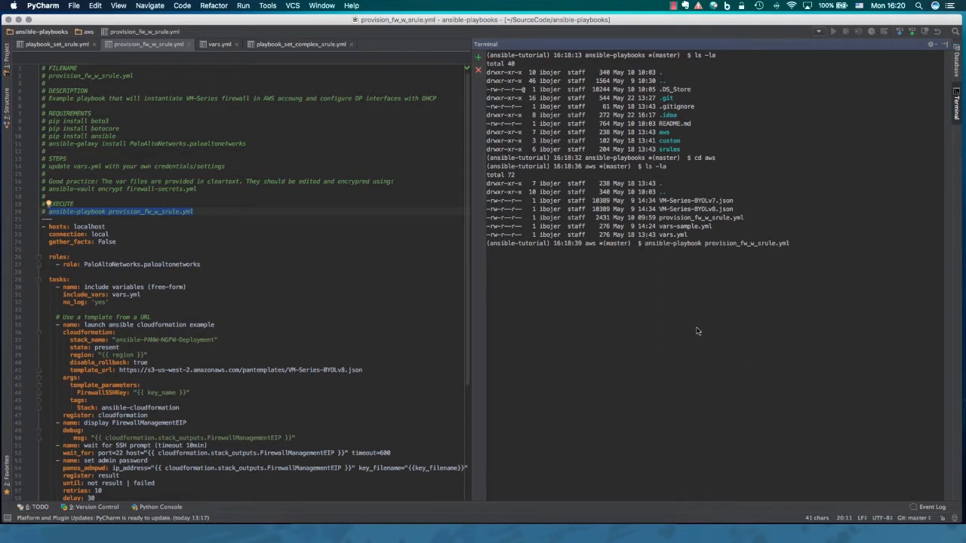
pyautogui.press('Return')
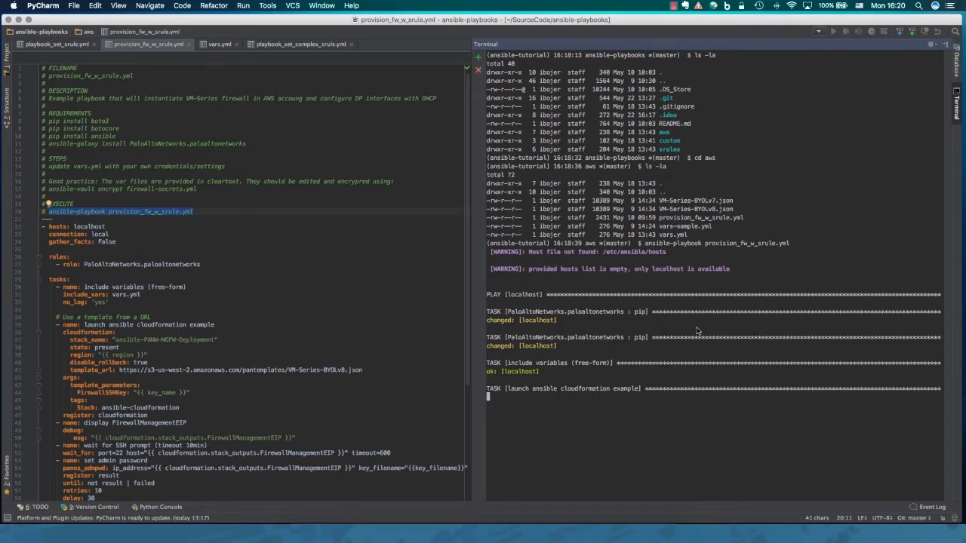
pyautogui.moveTo(694, 335)
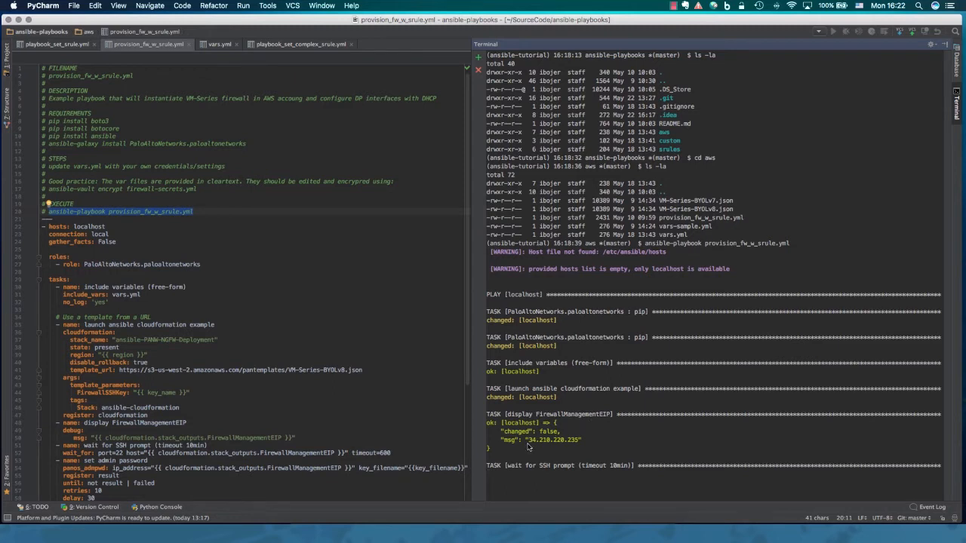
# Step: Copy the firewall management IP 34.210.220.235 from the playbook output
pyautogui.doubleClick(554, 441)
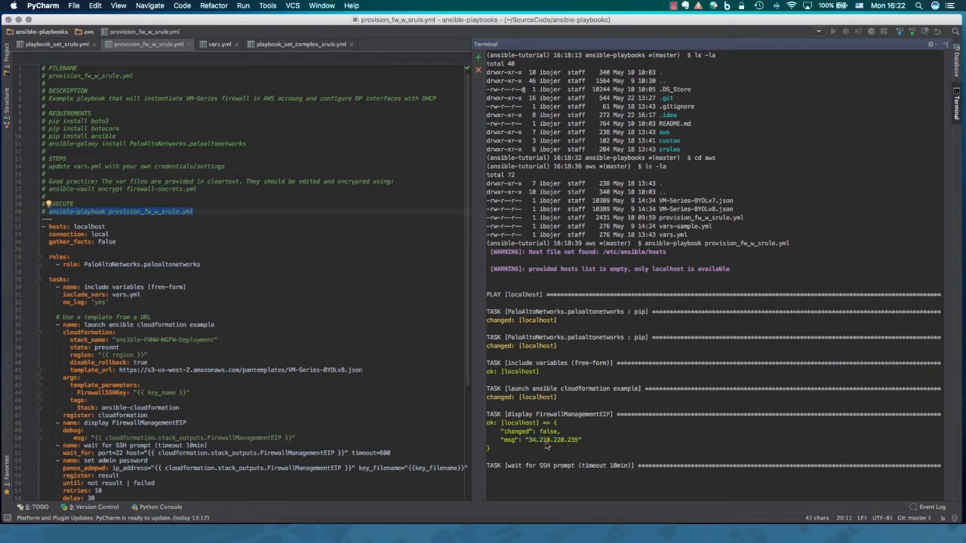
pyautogui.doubleClick(555, 440)
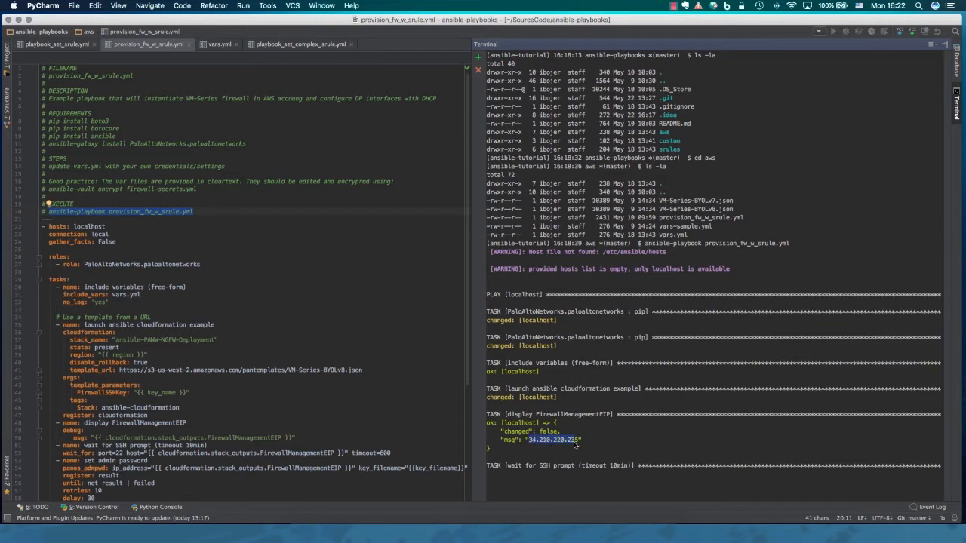
pyautogui.rightClick(574, 440)
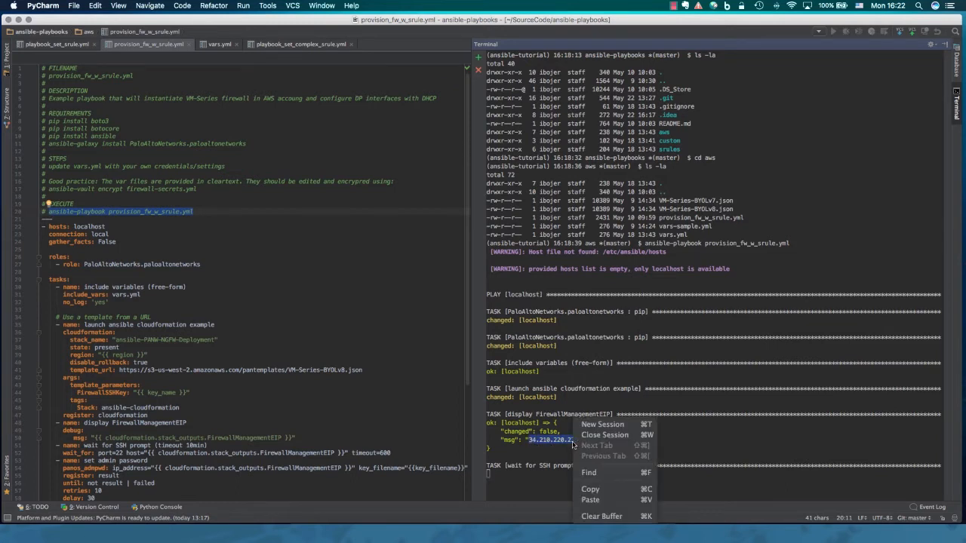
pyautogui.click(589, 489)
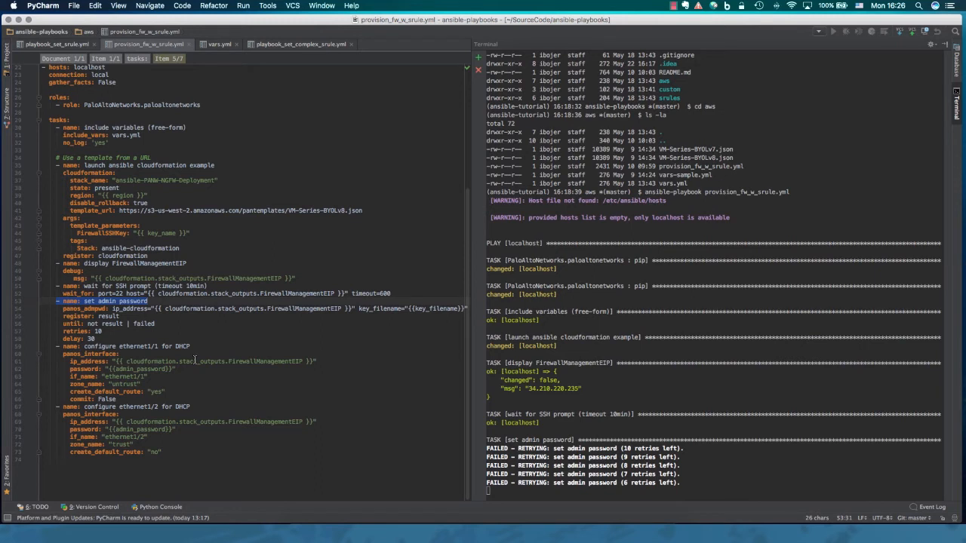
# Step: Review the completed PLAY RECAP with failed=0 and head to the firewall's address in the browser
pyautogui.scroll(-3)
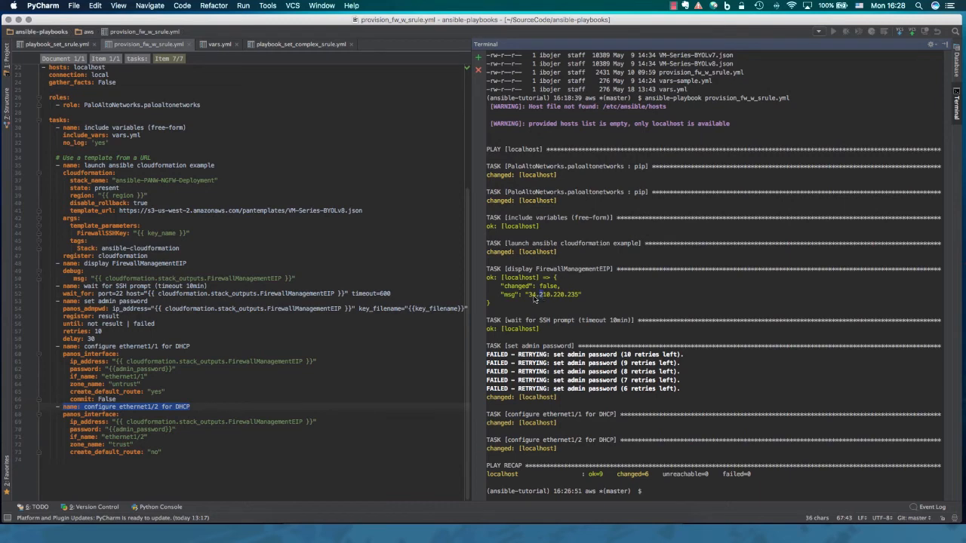
pyautogui.doubleClick(550, 294)
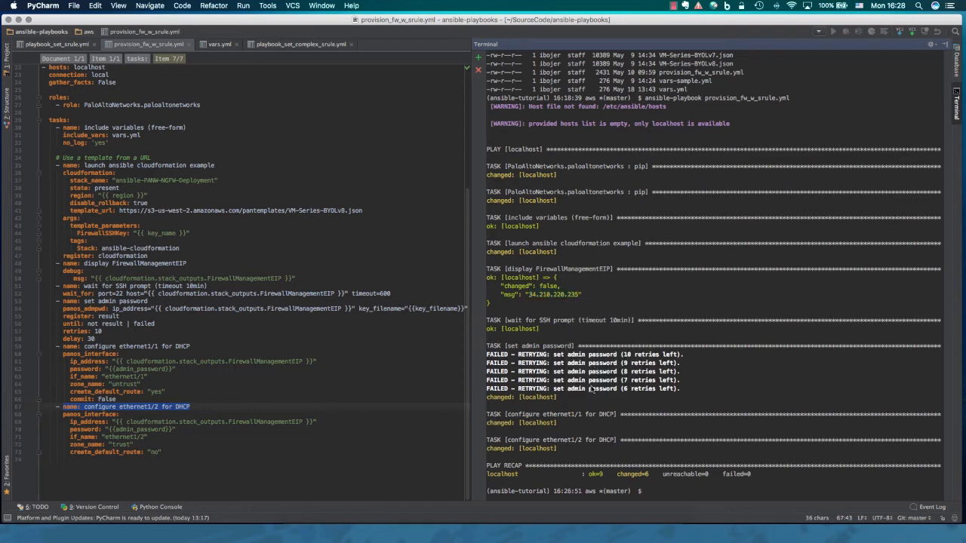
pyautogui.click(523, 501)
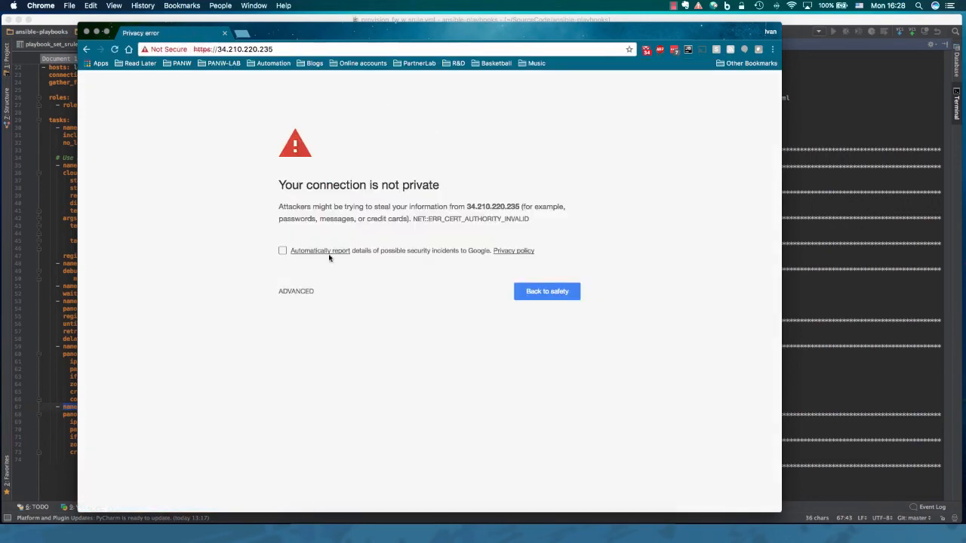
# Step: Bypass the certificate warning for 34.210.220.235 and log in to PAN-OS as admin
pyautogui.click(296, 291)
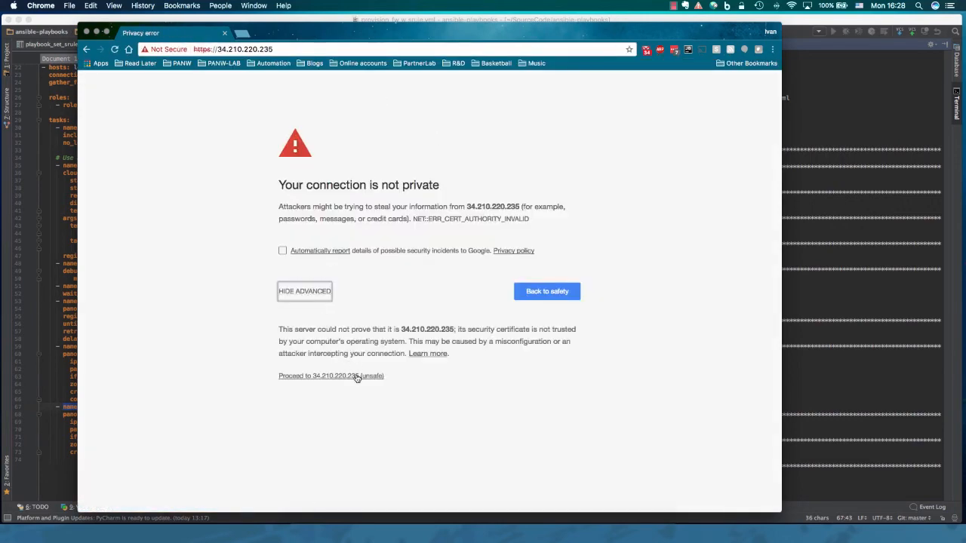
pyautogui.click(332, 376)
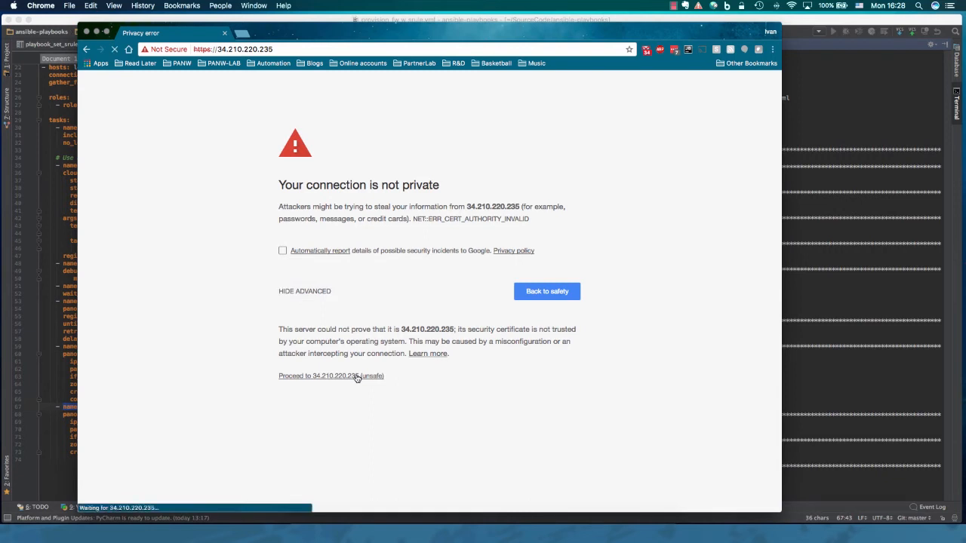
pyautogui.click(330, 376)
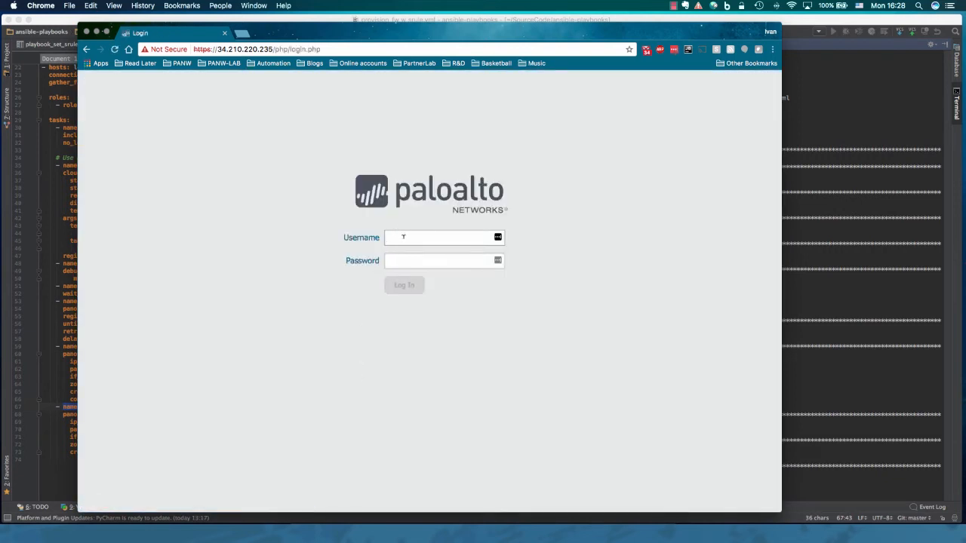
pyautogui.write('admin')
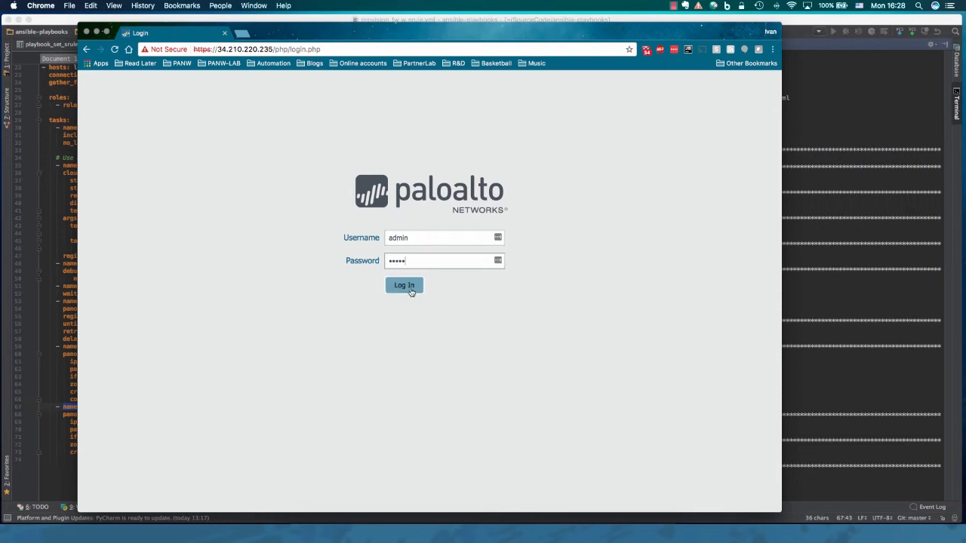
pyautogui.click(404, 285)
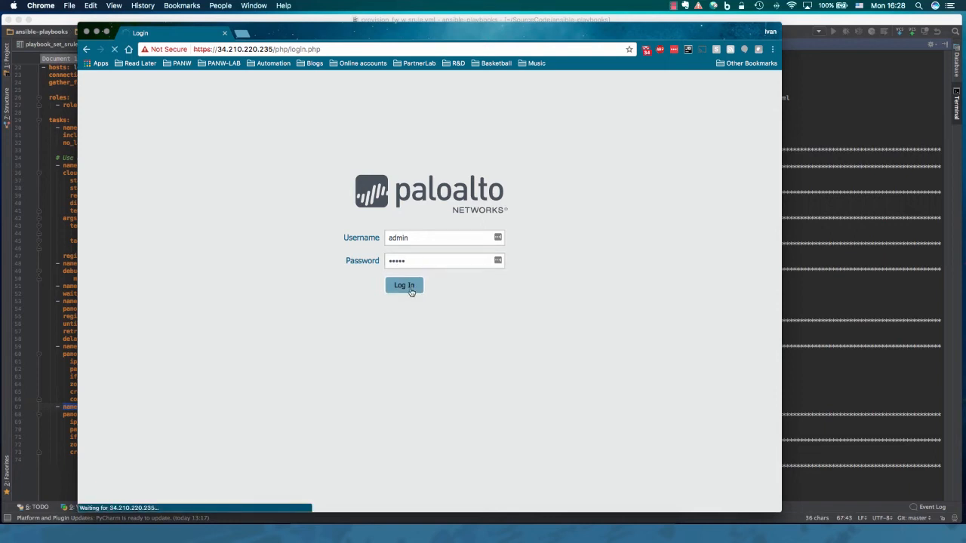
pyautogui.click(405, 285)
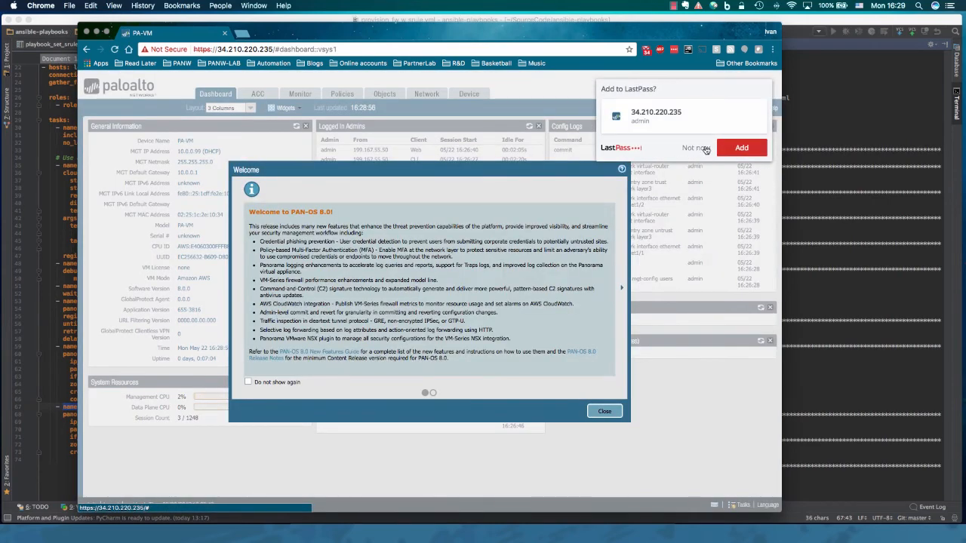
# Step: Dismiss the PAN-OS 8.0 welcome notice permanently and show the Network Interfaces list
pyautogui.click(247, 382)
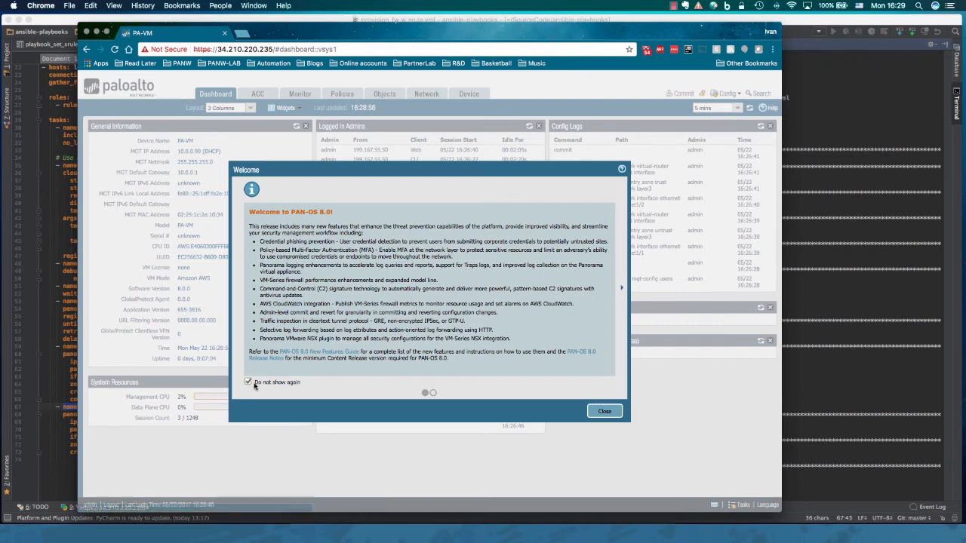
pyautogui.click(604, 410)
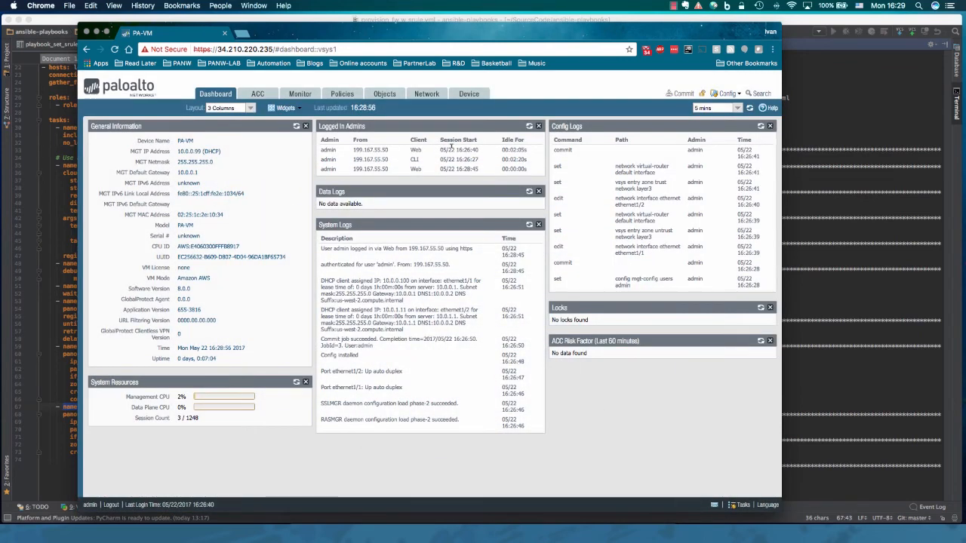
pyautogui.click(425, 94)
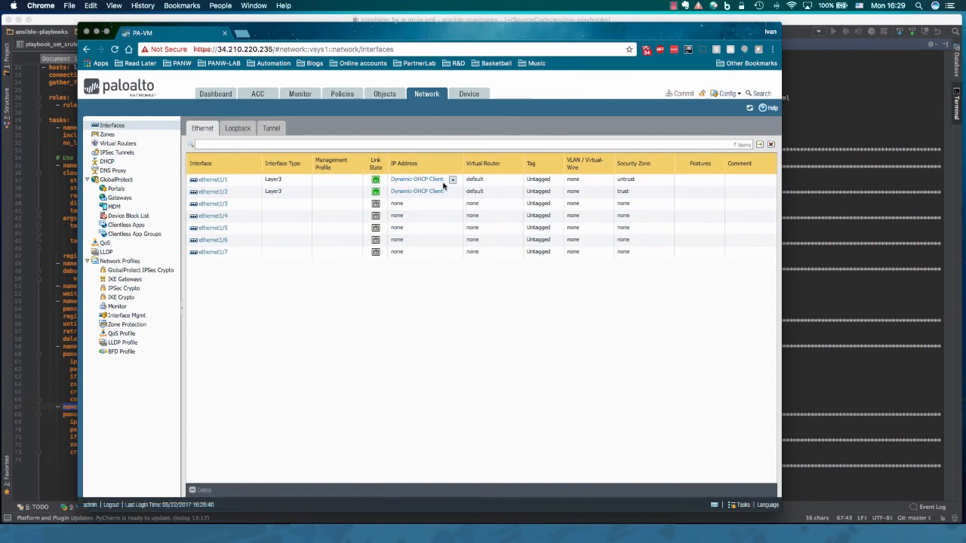
# Step: Confirm ethernet1/1 and ethernet1/2 have bound Dynamic DHCP Client leases
pyautogui.click(417, 178)
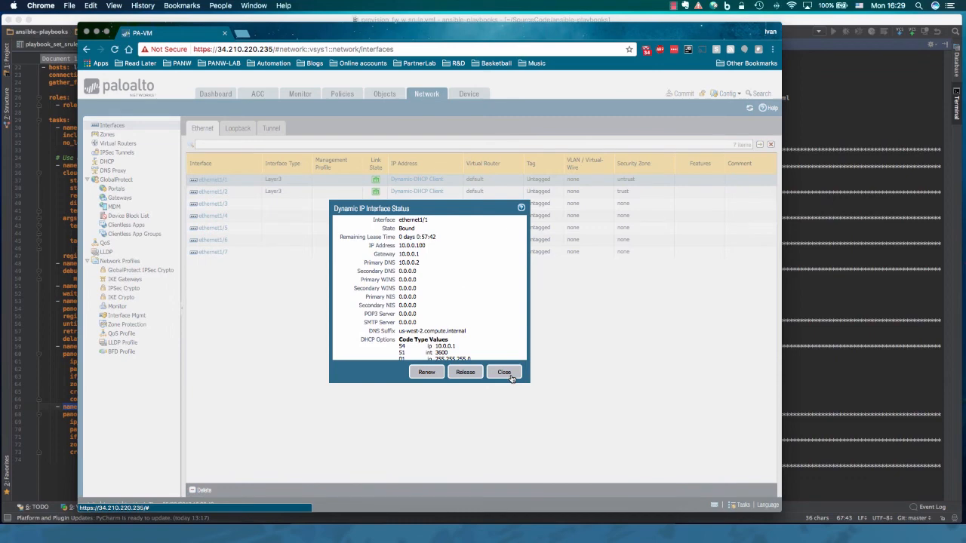
pyautogui.click(504, 371)
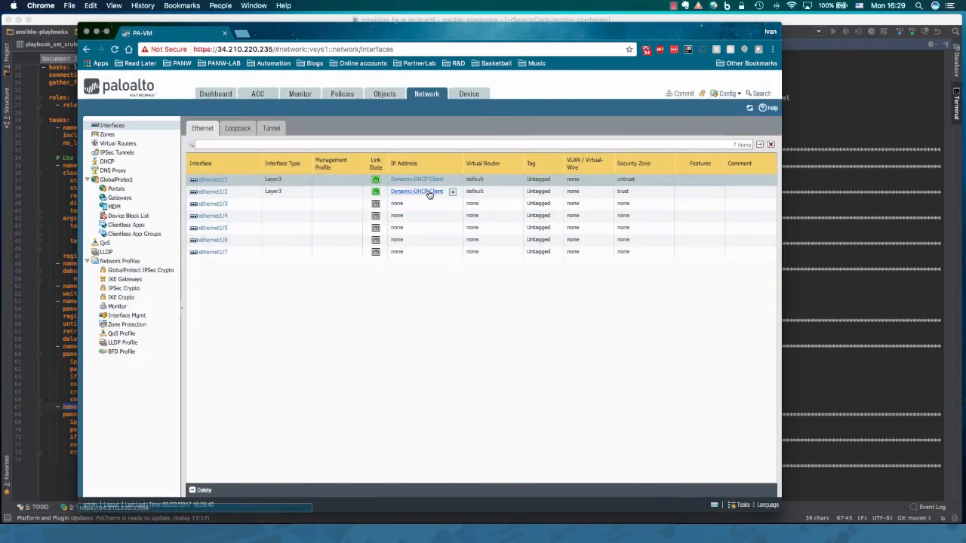
pyautogui.click(416, 190)
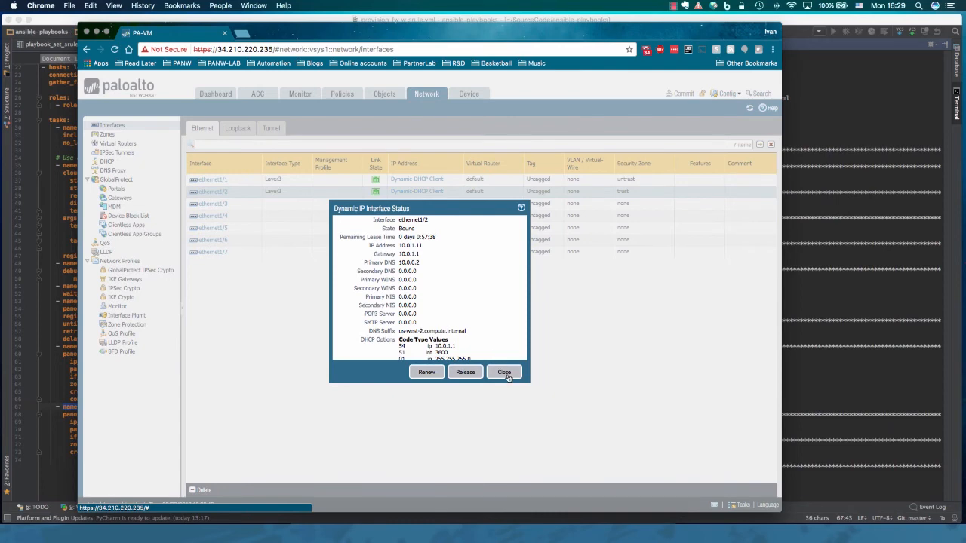
pyautogui.click(504, 371)
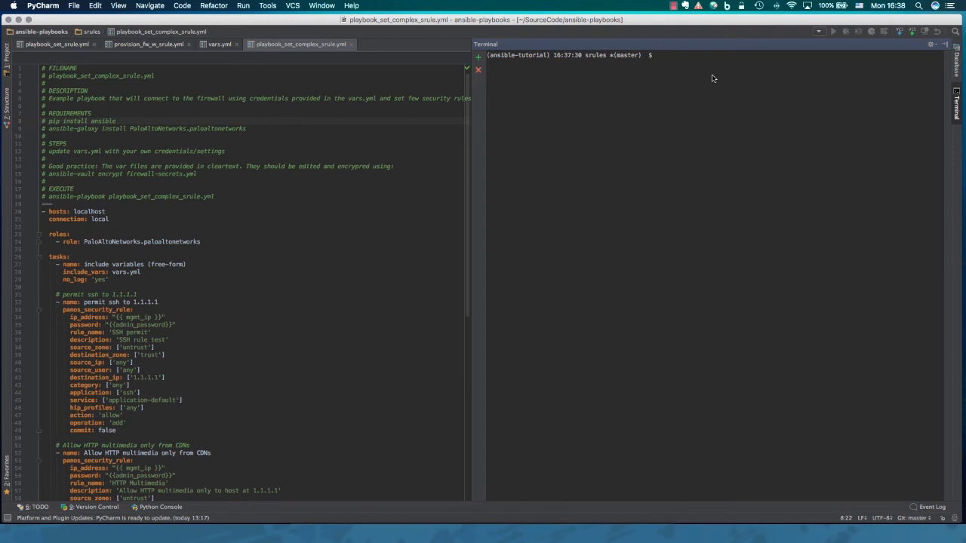
# Step: Review vars.yml in vim from the terminal and scroll the security-rule playbook to its deny-all rule
pyautogui.write('vim va')
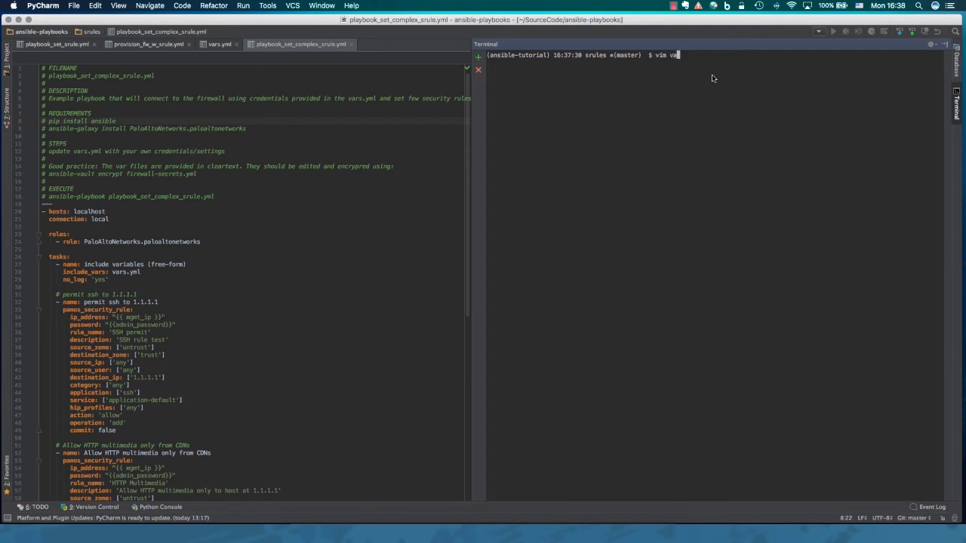
pyautogui.press('Enter')
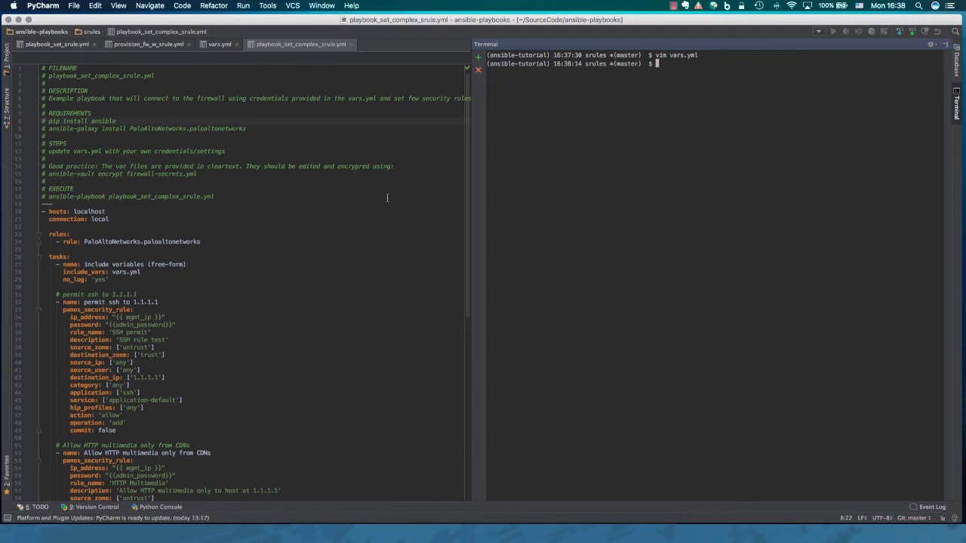
pyautogui.scroll(-3)
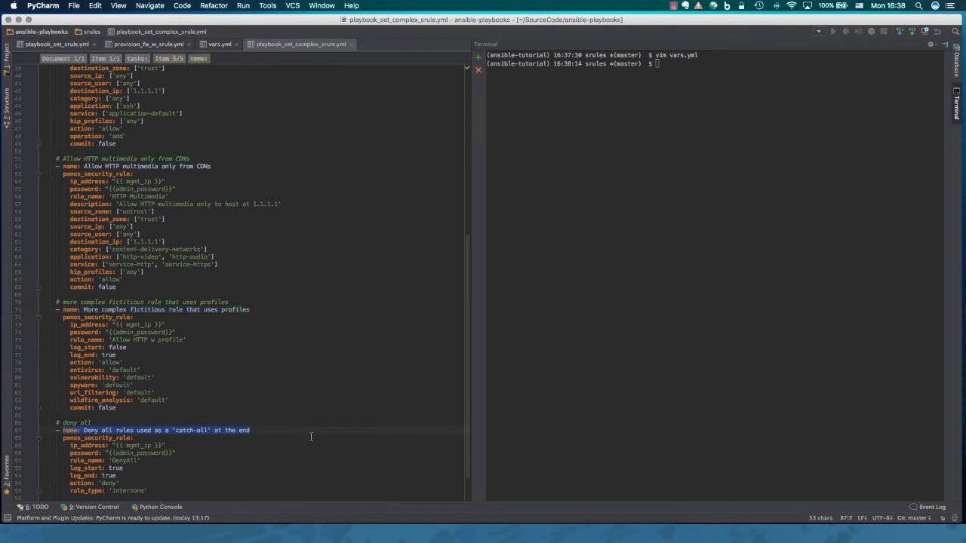
# Step: Begin entering the ansible-playbook command for playbook_set_complex_srule.yml at the prompt
pyautogui.click(528, 501)
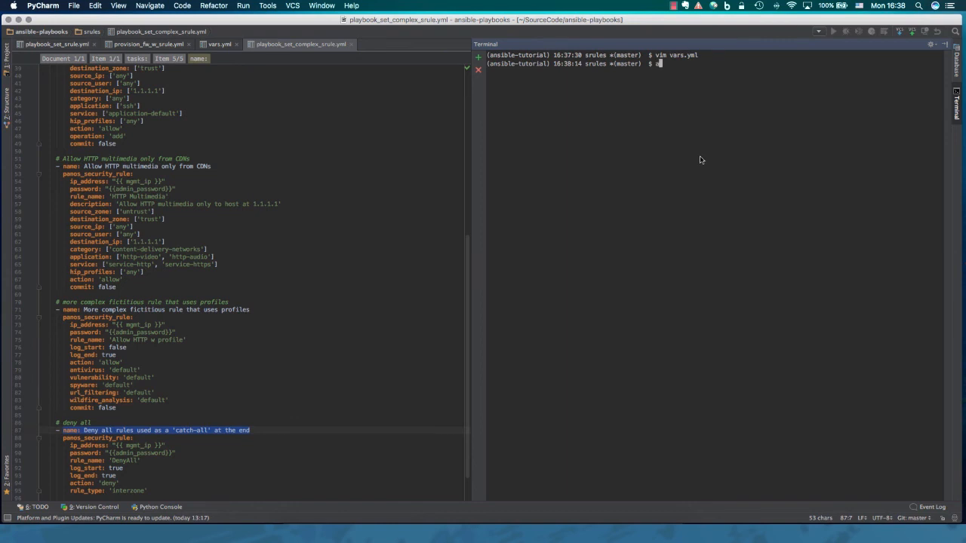
pyautogui.write('ansible-playbook')
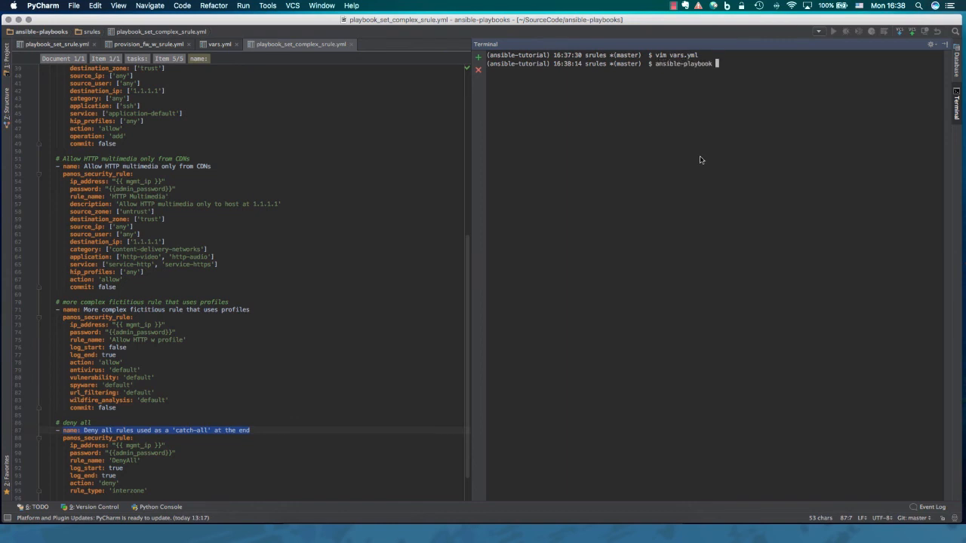
pyautogui.write('playbook_set_c')
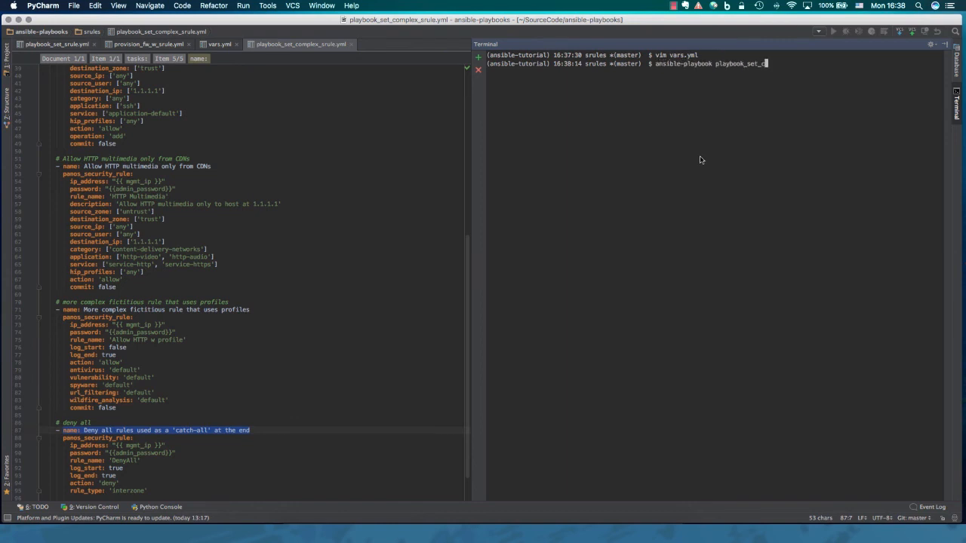